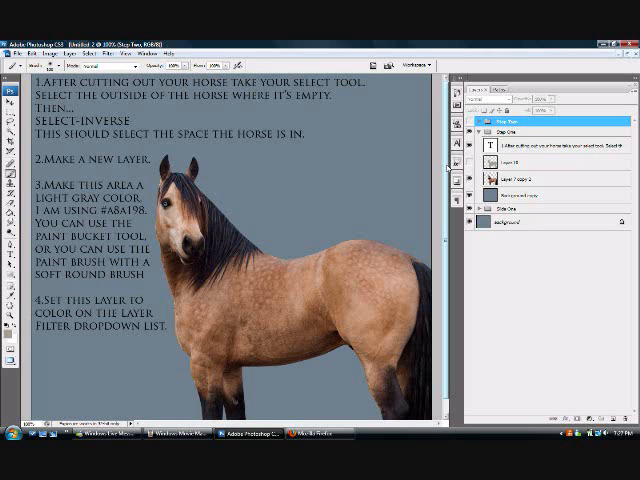
Recolor the selected buckskin horse light grey on a Color-blend layer, with a darker mane and dapples
{"action": "scroll", "scroll_direction": "down", "scroll_amount": 3}
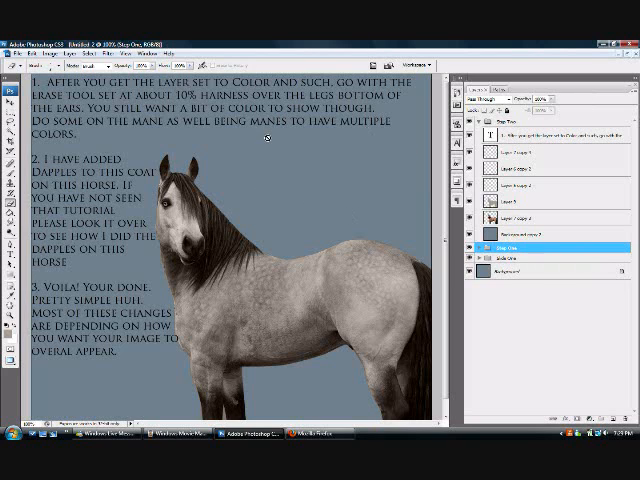
{"action": "scroll", "scroll_direction": "down", "scroll_amount": 3}
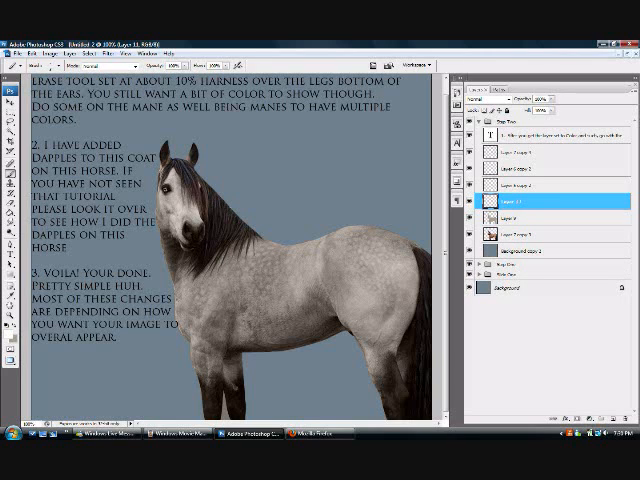
{"action": "left_click_drag", "start_coordinate": [220, 130], "coordinate": [250, 128]}
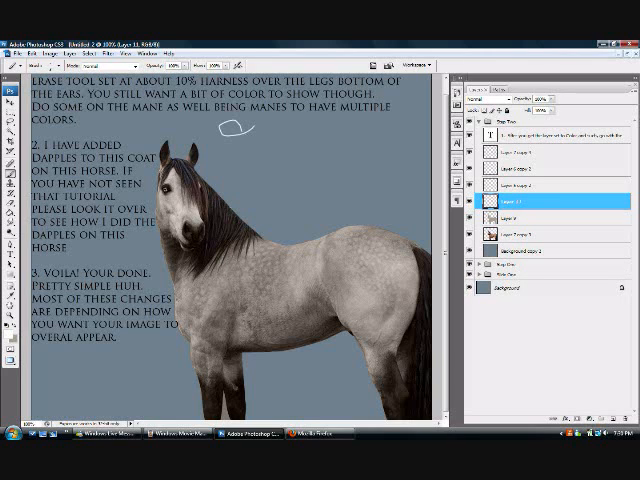